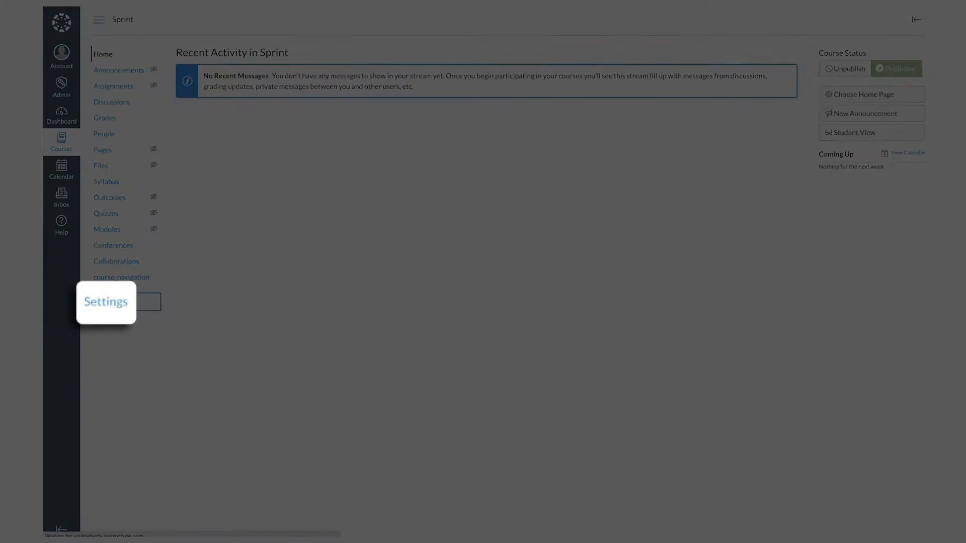
Step: Show the Sprint course's External Apps from Settings and start adding a new app
{"action": "left_click", "coordinate": [106, 302]}
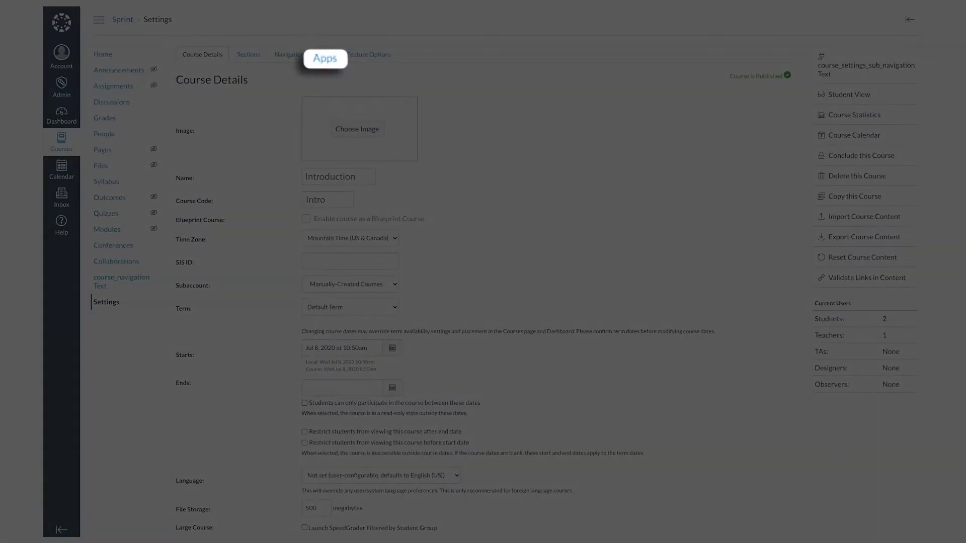
{"action": "left_click", "coordinate": [324, 55]}
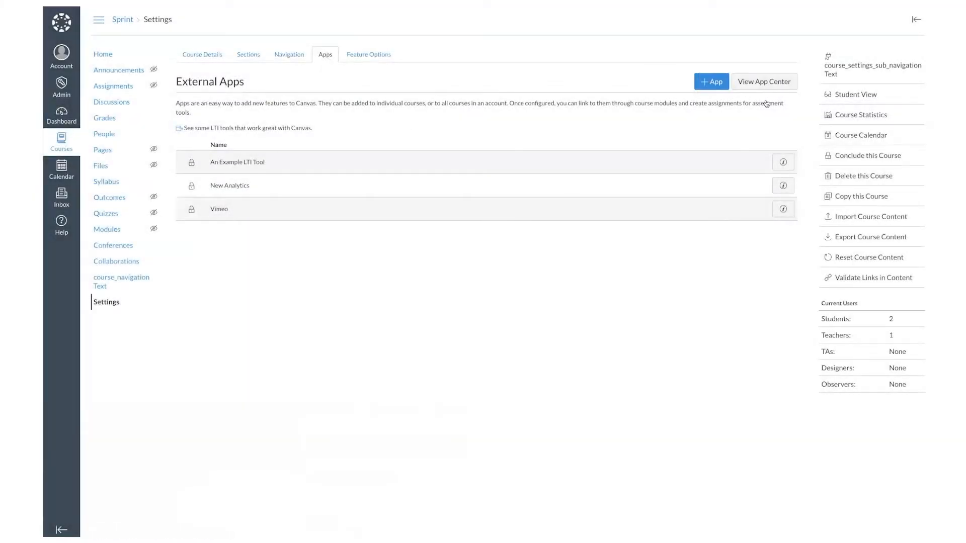
{"action": "left_click", "coordinate": [711, 84]}
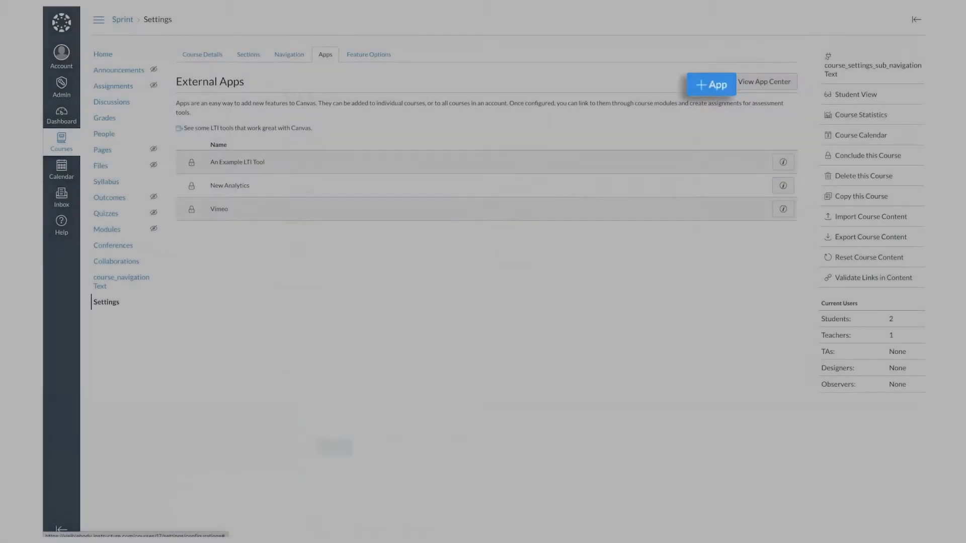
{"action": "left_click", "coordinate": [710, 84]}
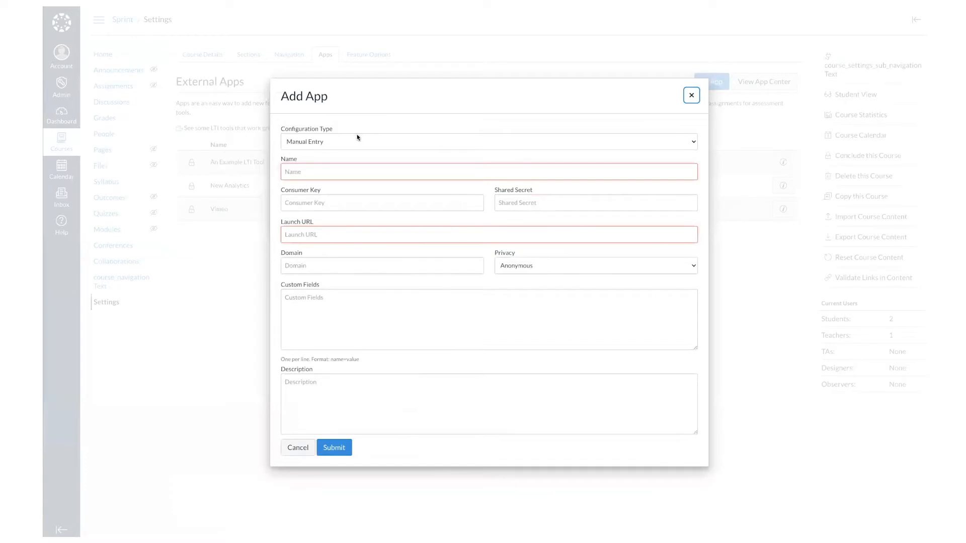
{"action": "left_click", "coordinate": [487, 142]}
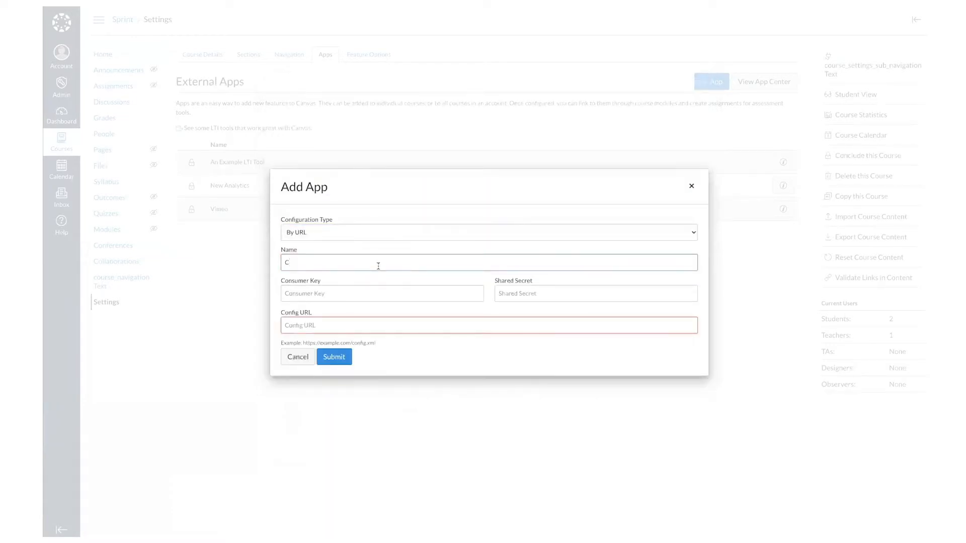
{"action": "type", "text": "Courseware"}
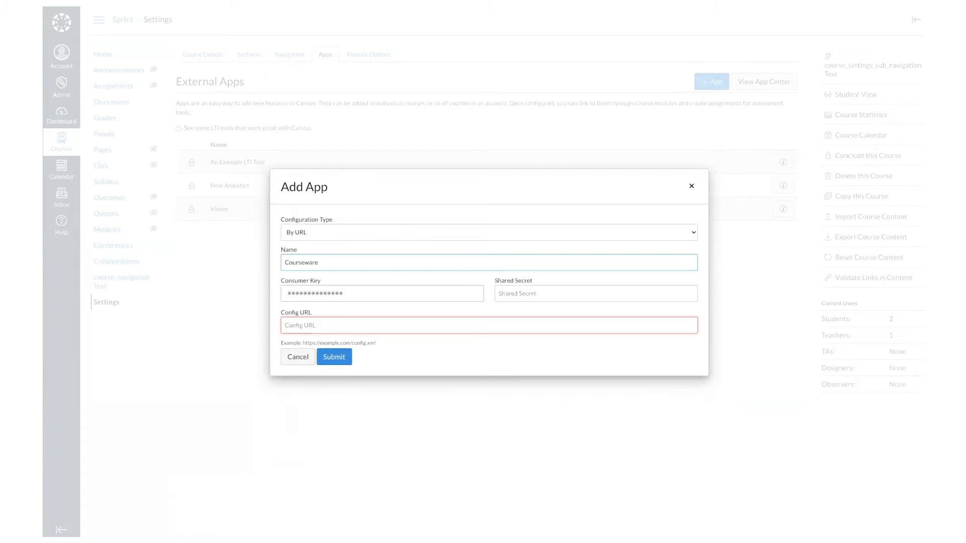
{"action": "type", "text": "https://courseware.visiblebody.com"}
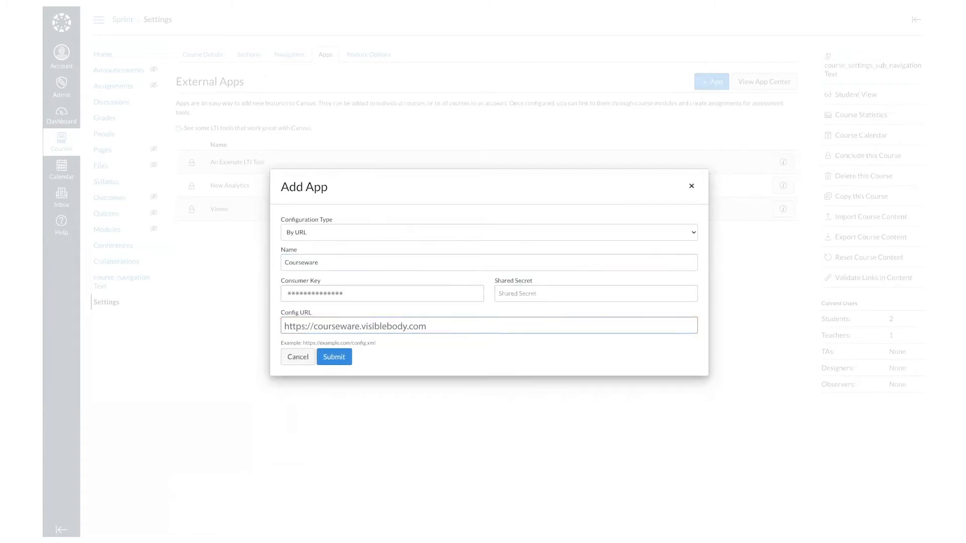
{"action": "type", "text": "/intro.xml"}
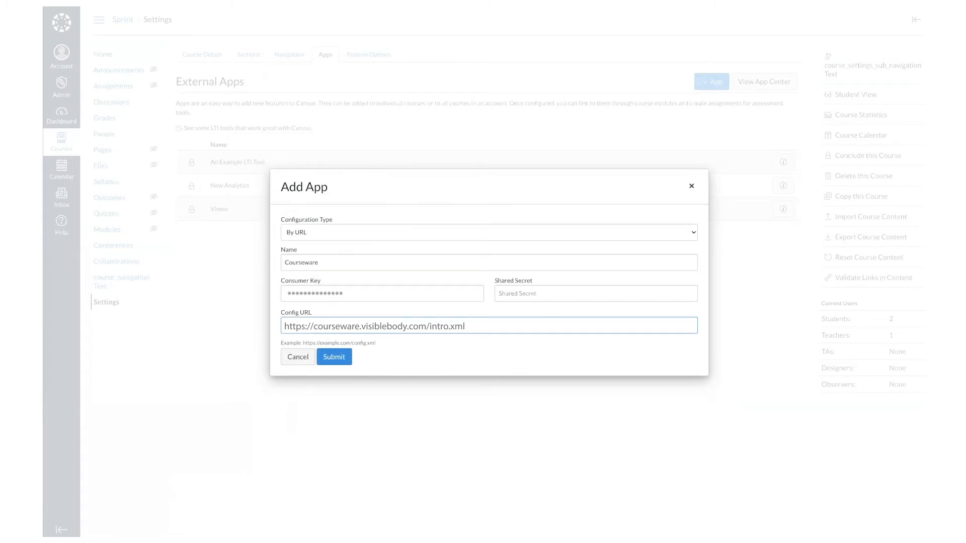
{"action": "left_click", "coordinate": [334, 357]}
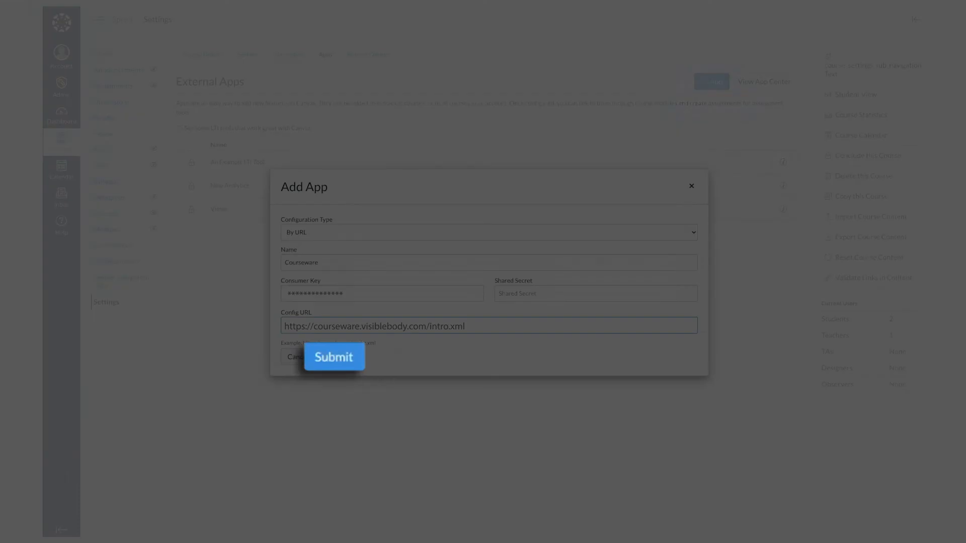
Step: Submit the Courseware app, then save course navigation listing Visible Body Courseware
{"action": "left_click", "coordinate": [334, 356]}
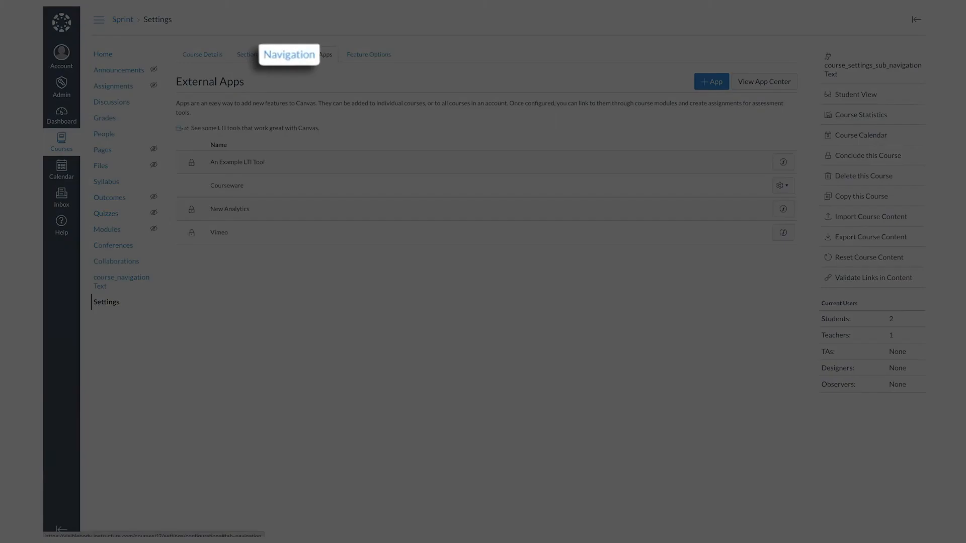
{"action": "left_click", "coordinate": [288, 55]}
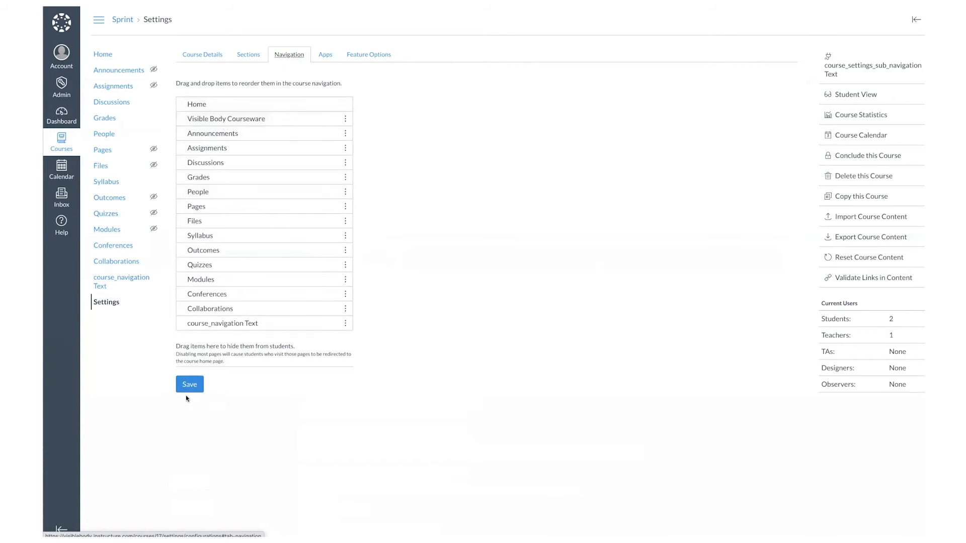
{"action": "left_click", "coordinate": [324, 54]}
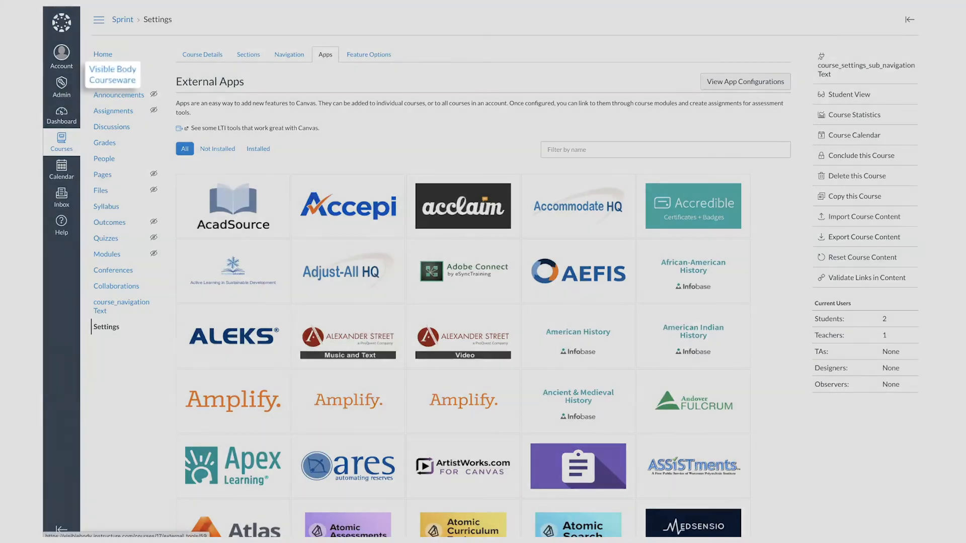
Step: Launch Visible Body Courseware from course navigation and sign in to link accounts
{"action": "left_click", "coordinate": [112, 74]}
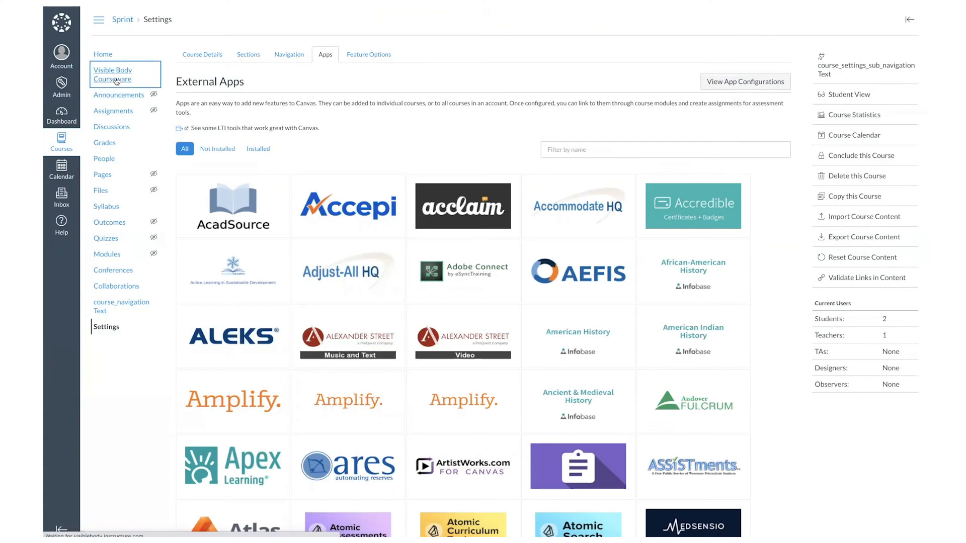
{"action": "left_click", "coordinate": [113, 74]}
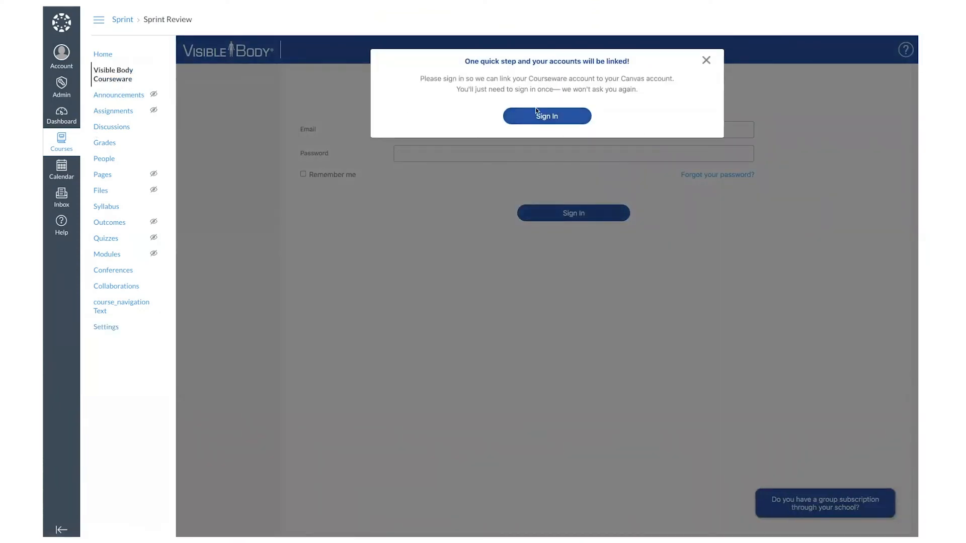
{"action": "left_click", "coordinate": [546, 116]}
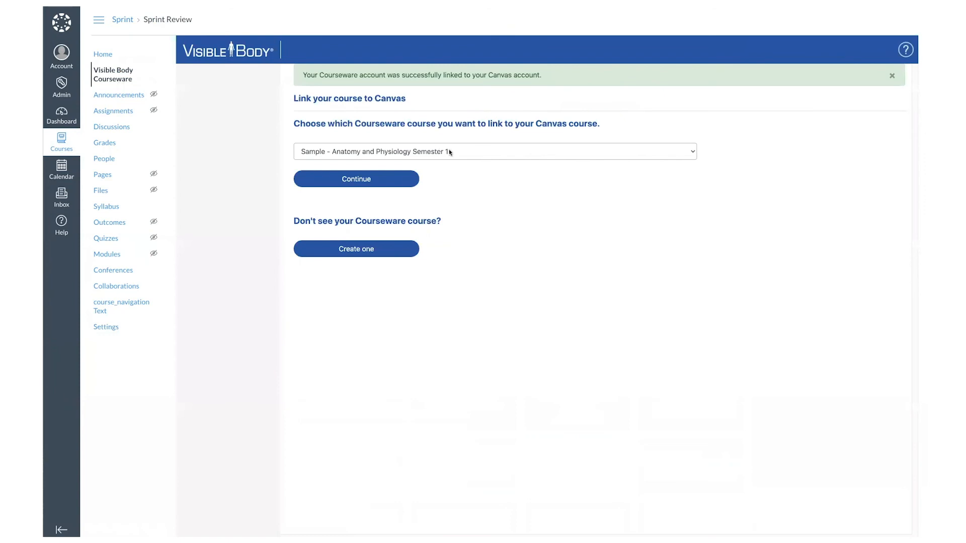
Step: Open the Courseware course dropdown to list the three linkable courses
{"action": "left_click", "coordinate": [495, 151]}
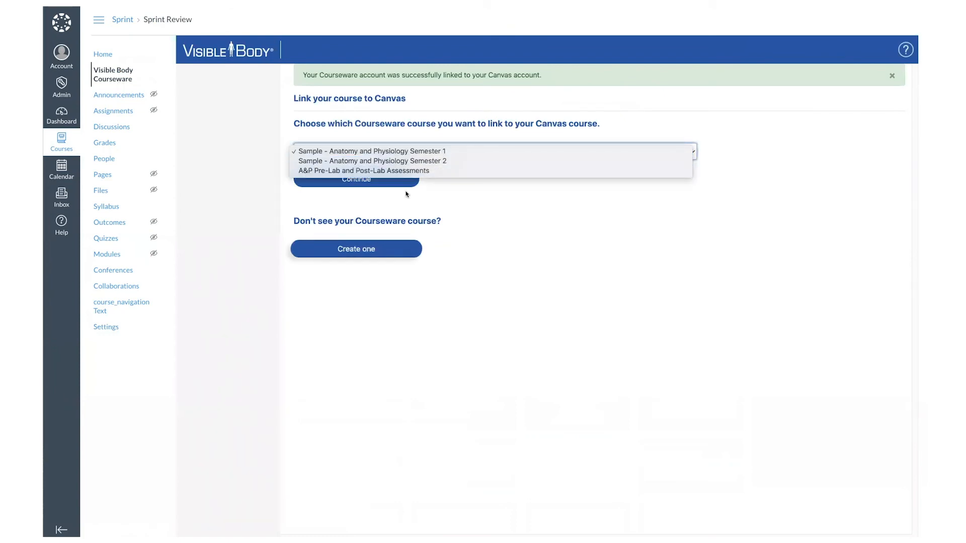